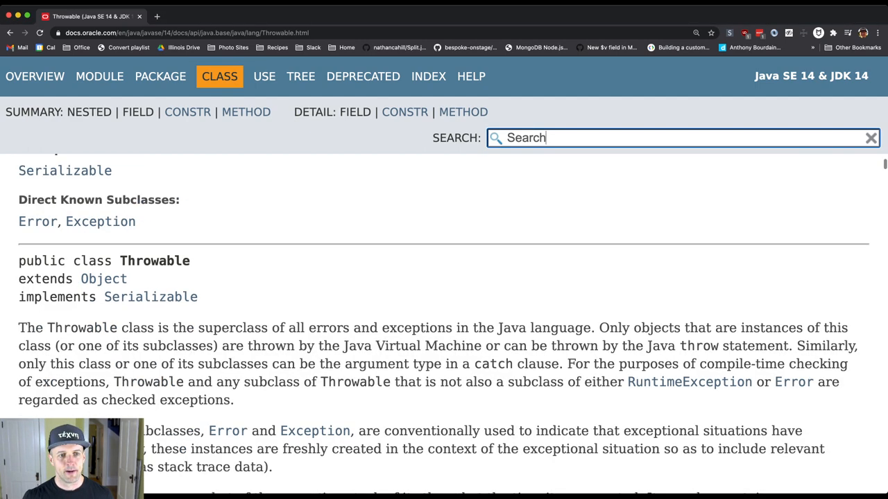
- Scroll through the Throwable page toward its Direct Known Subclasses listing Exception
scroll(down, 3)
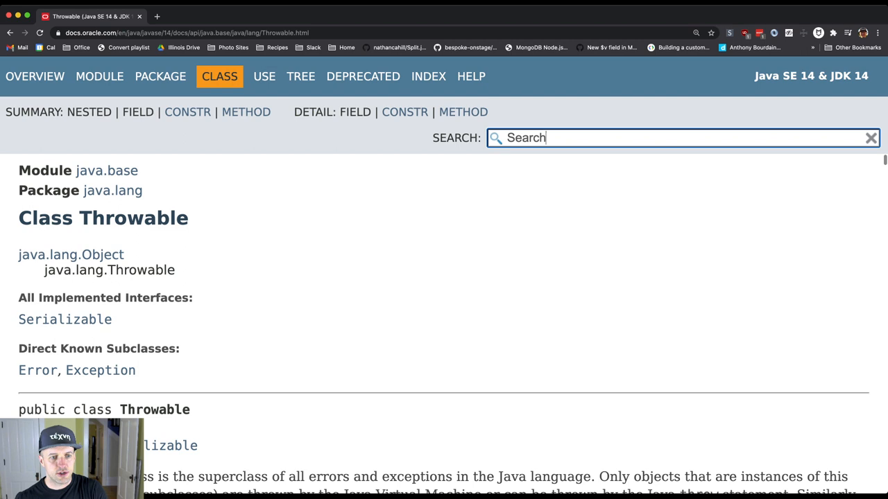
scroll(down, 3)
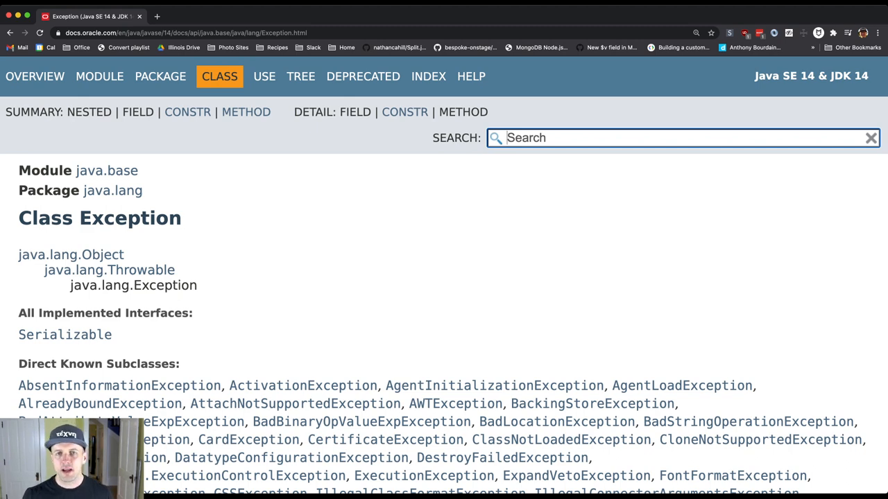
scroll(down, 3)
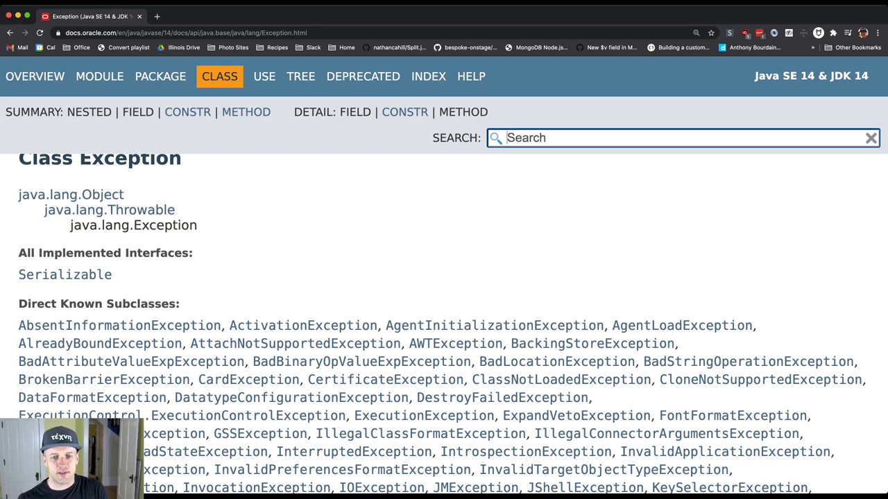
scroll(down, 3)
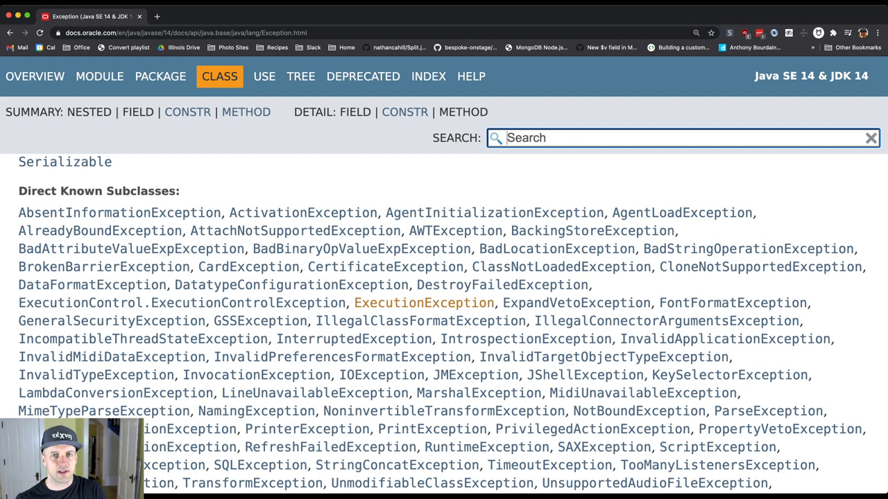
scroll(down, 3)
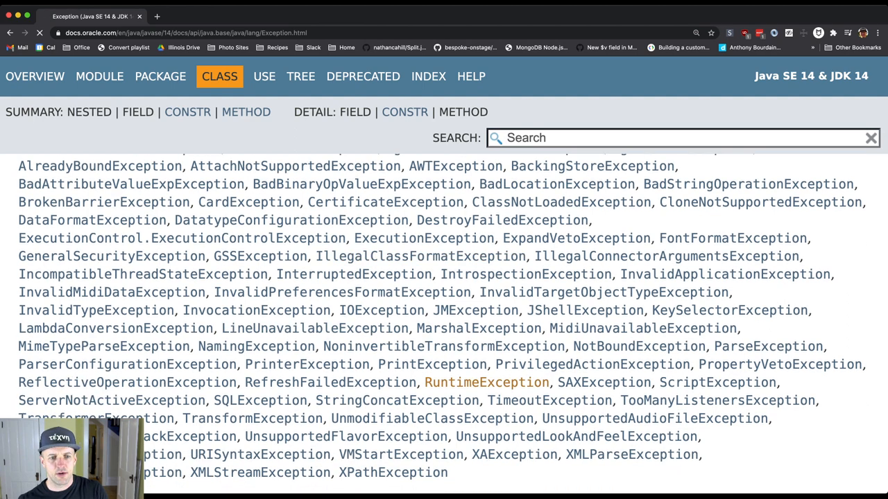
click(485, 383)
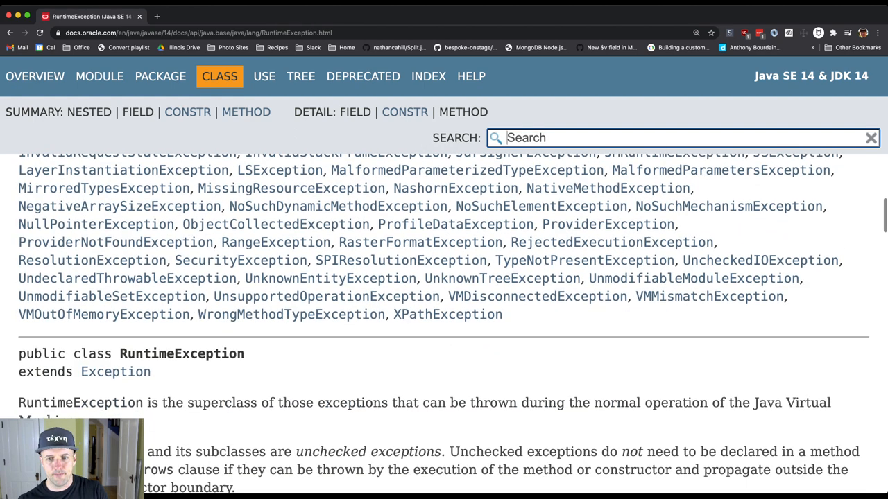
scroll(down, 3)
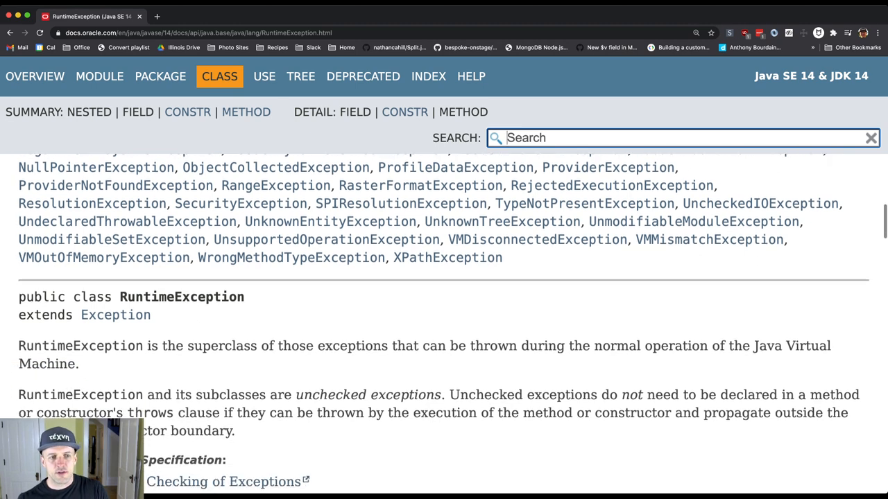
scroll(down, 3)
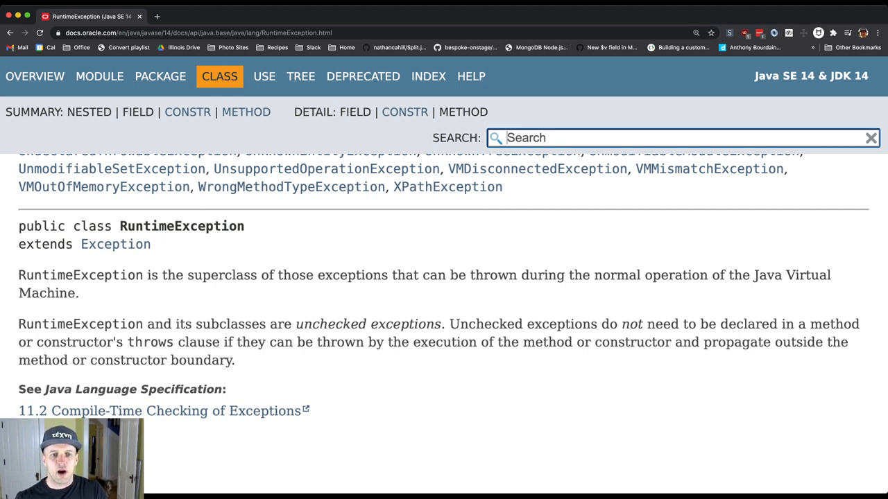
double_click(330, 325)
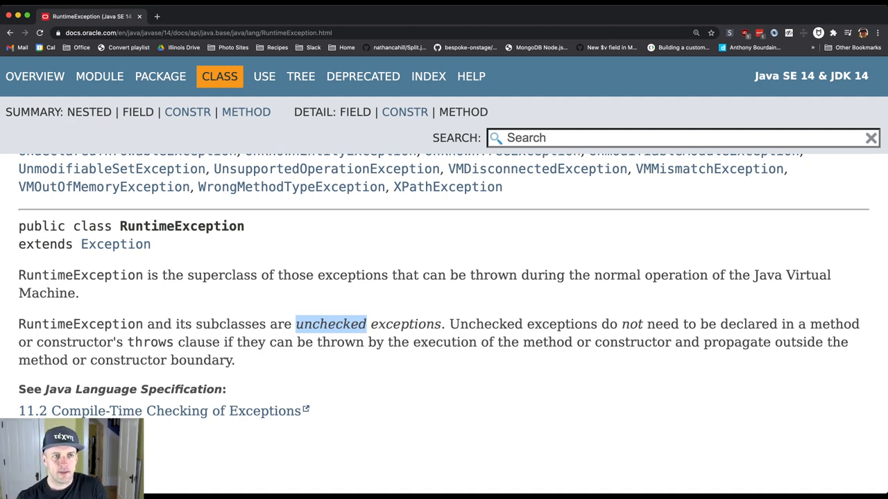
click(116, 244)
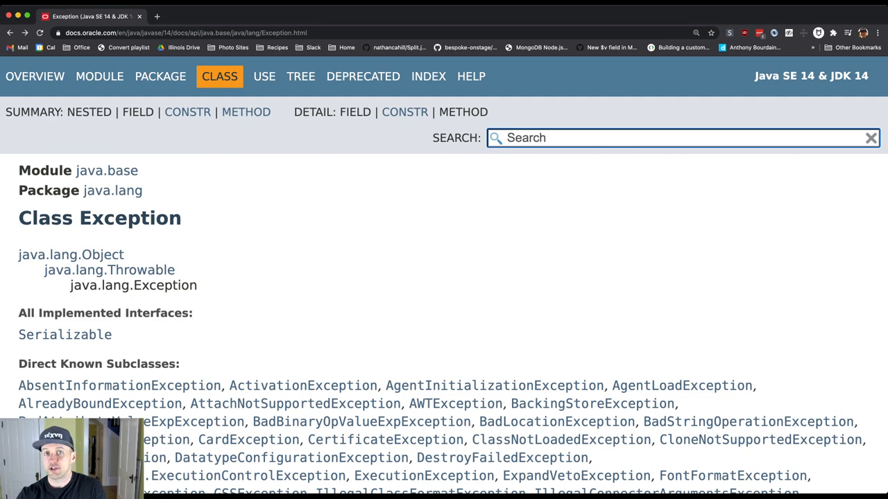
- Highlight the Exception description's checked-exceptions sentence, then go back to the Throwable page
scroll(down, 3)
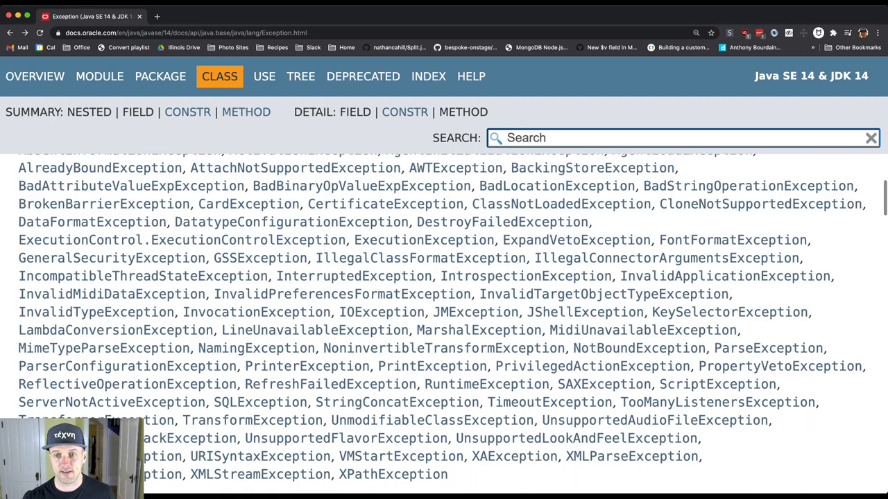
scroll(down, 3)
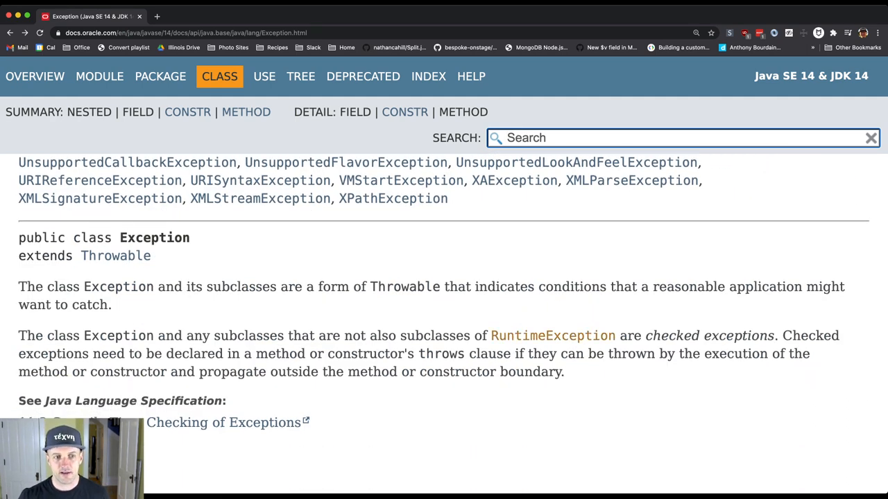
drag(100, 336, 464, 336)
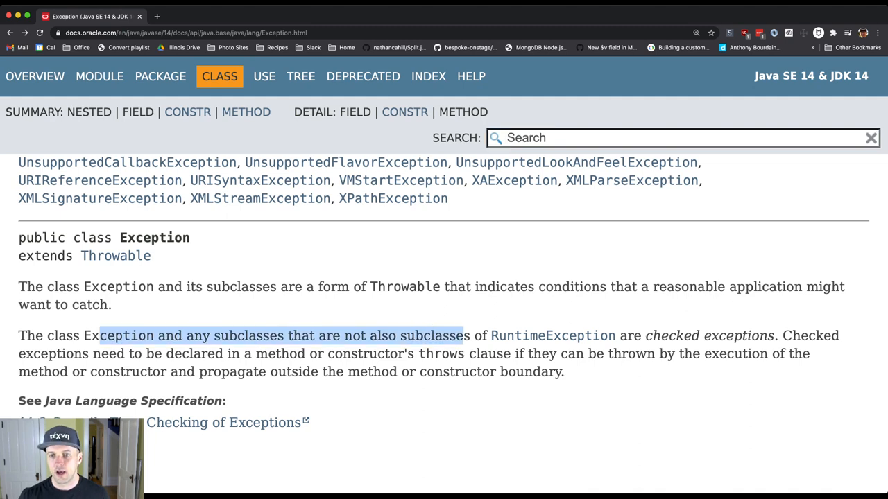
click(552, 336)
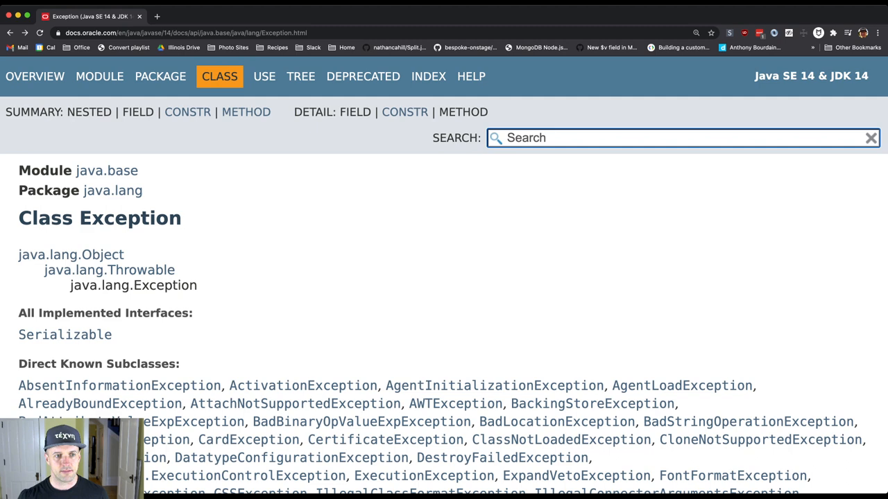
scroll(down, 3)
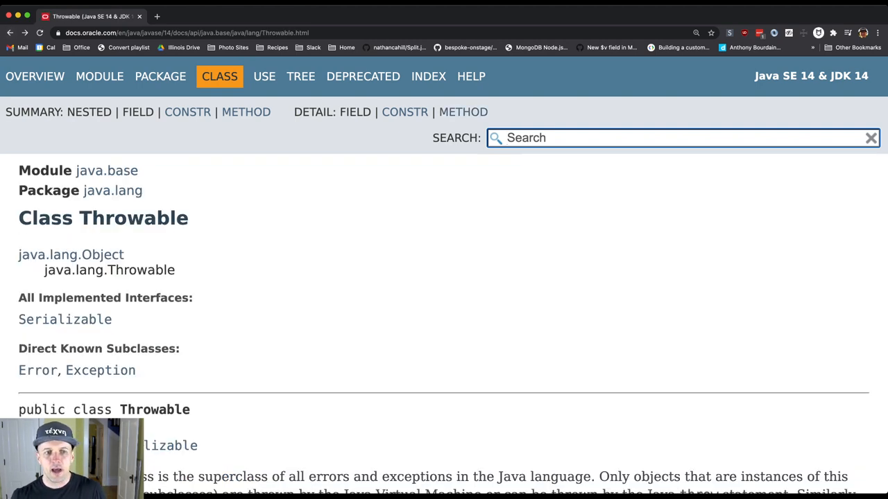
- Follow the Error link under Throwable's Direct Known Subclasses to its class page
scroll(down, 3)
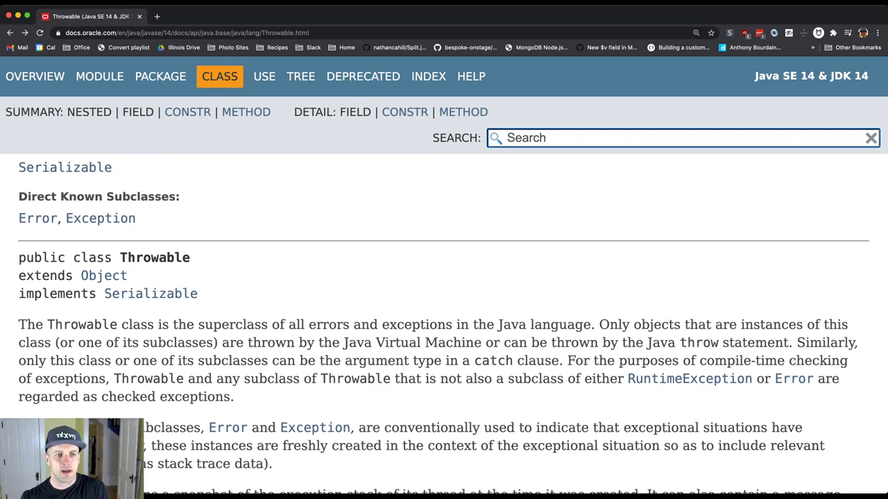
click(38, 218)
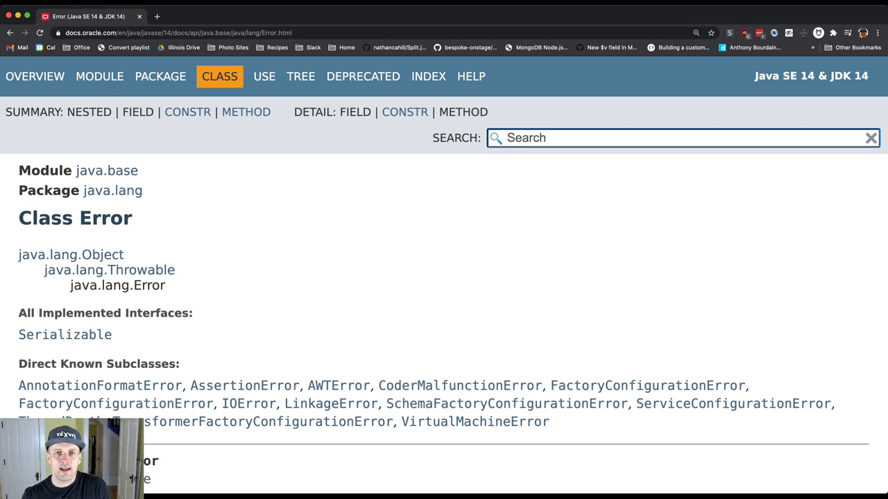
- Scroll the Error page to read its description and subclasses like VirtualMachineError and IOError
scroll(down, 3)
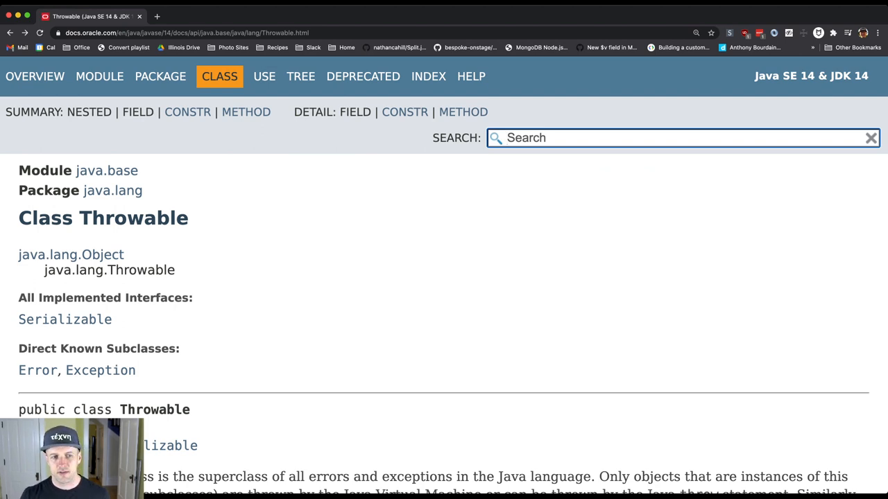
- Navigate via Exception to RuntimeException and scroll its Direct Known Subclasses list
click(99, 371)
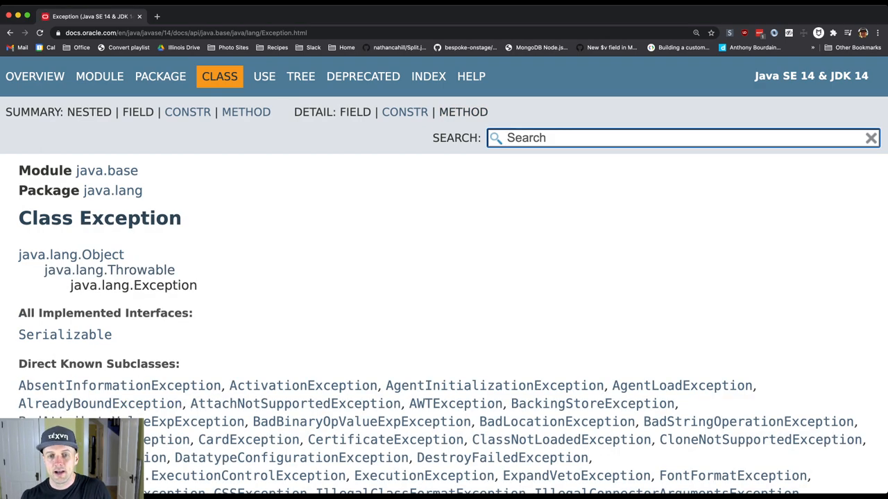
scroll(down, 3)
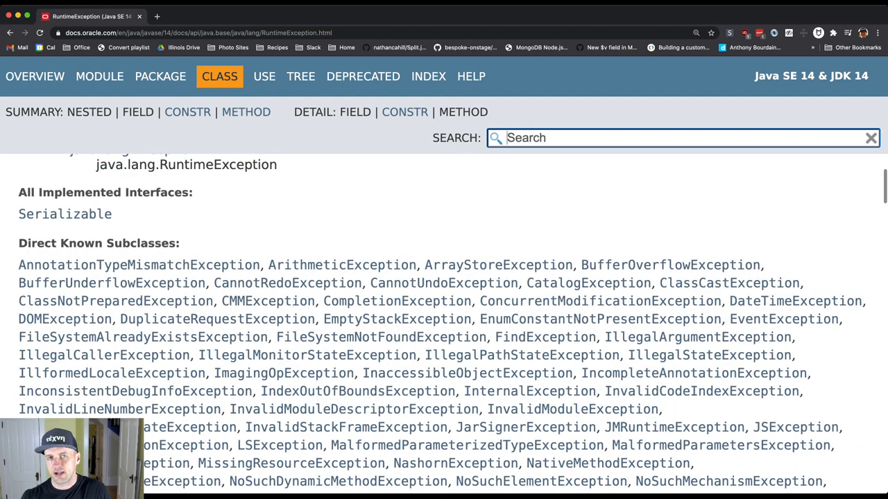
scroll(down, 3)
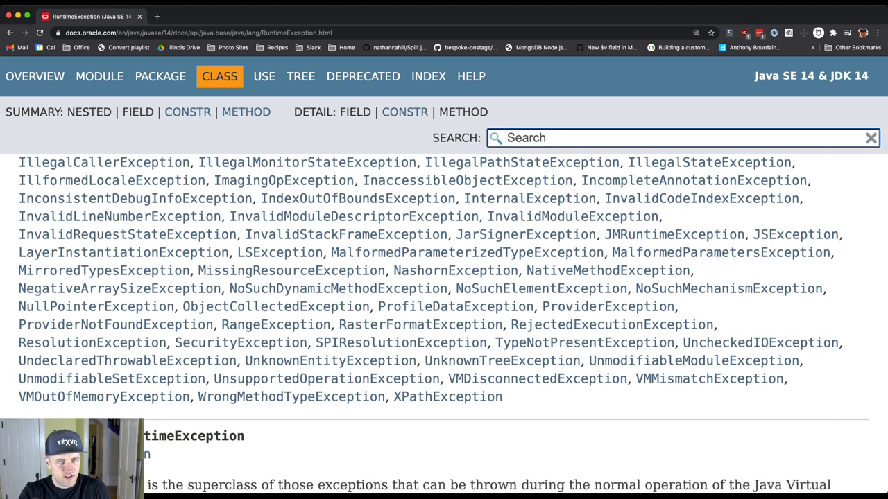